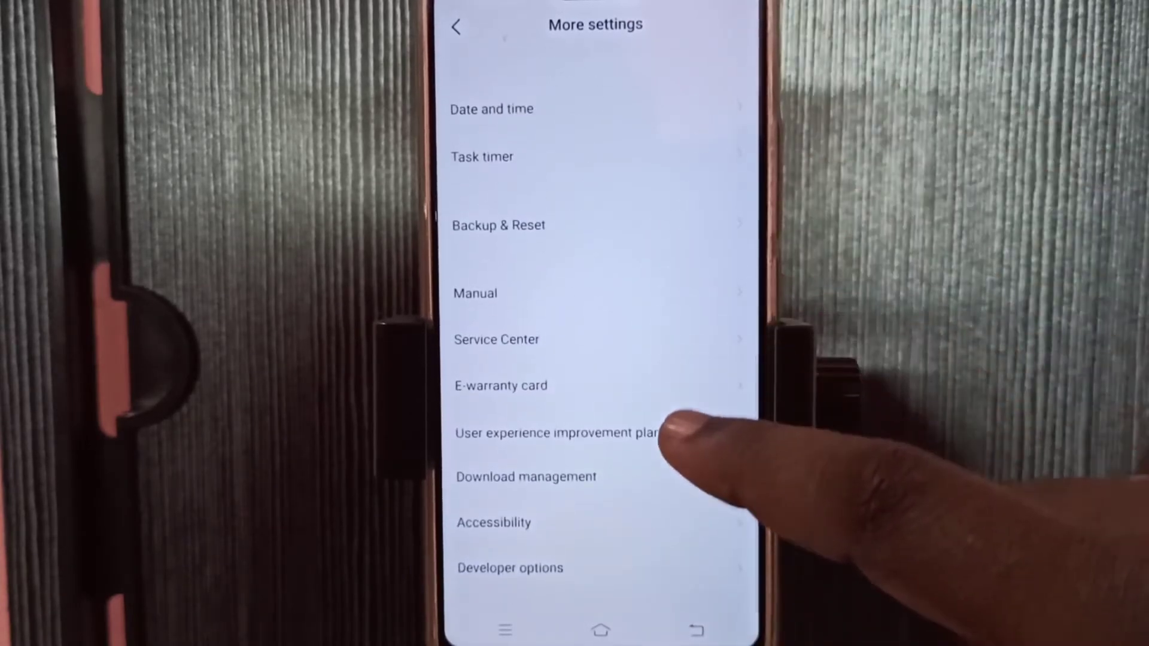
Open Developer options from the bottom of the More settings list.
{"action": "left_click", "coordinate": [509, 568]}
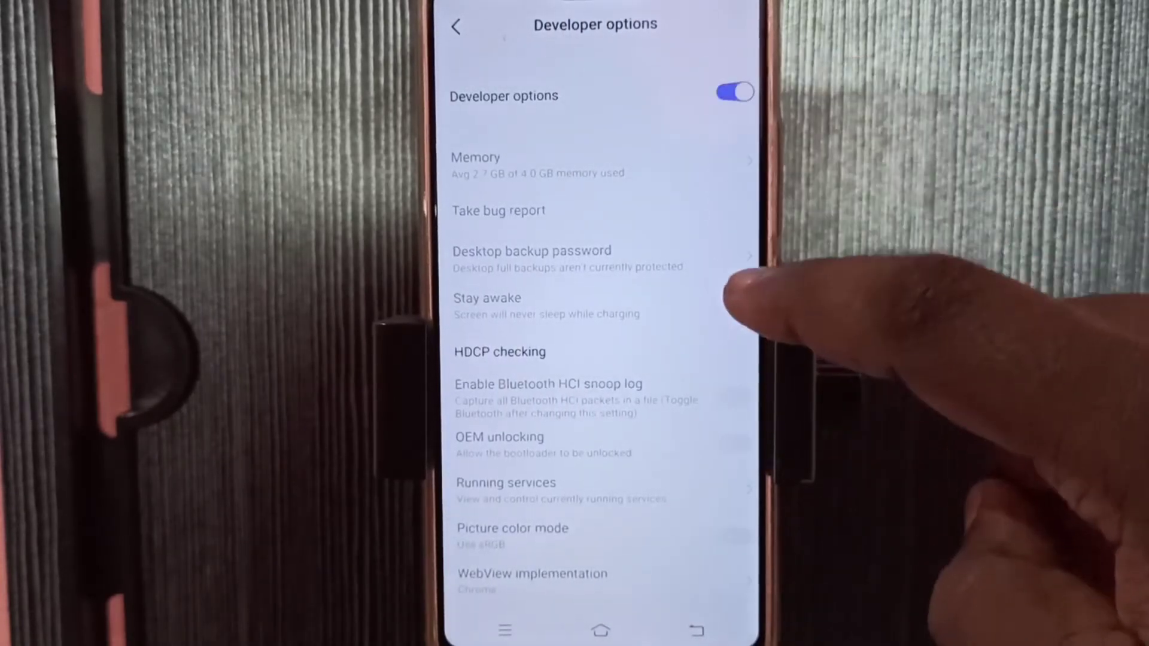
Scroll Developer options down to the Debugging section to confirm USB debugging is on.
{"action": "scroll", "scroll_direction": "down", "scroll_amount": 3}
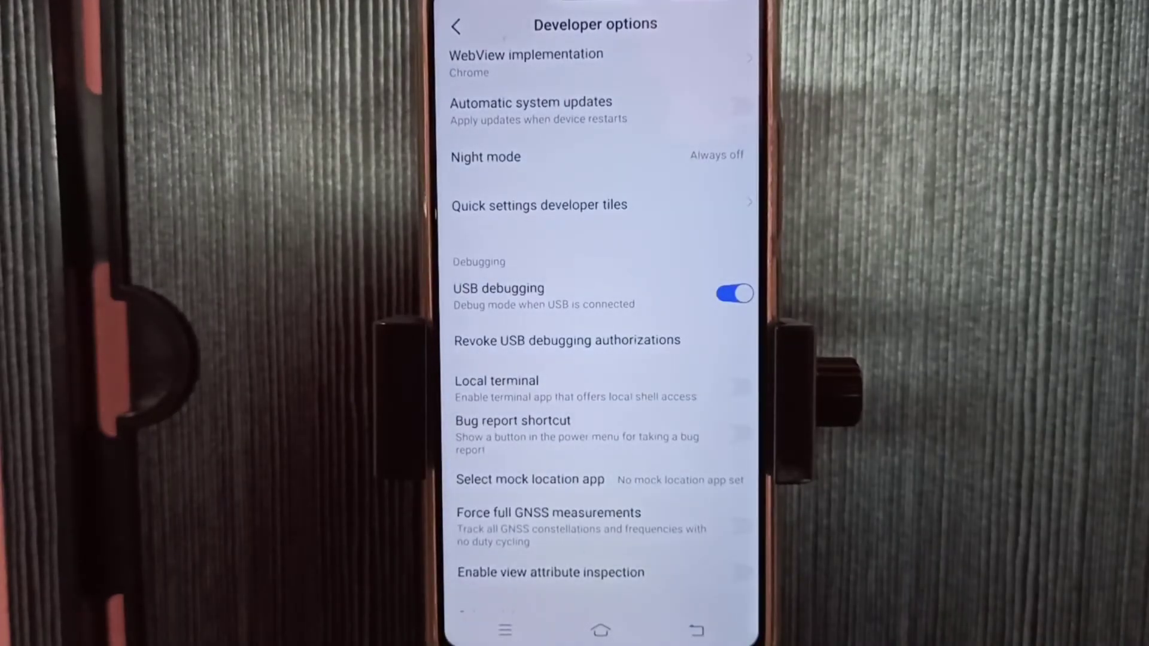